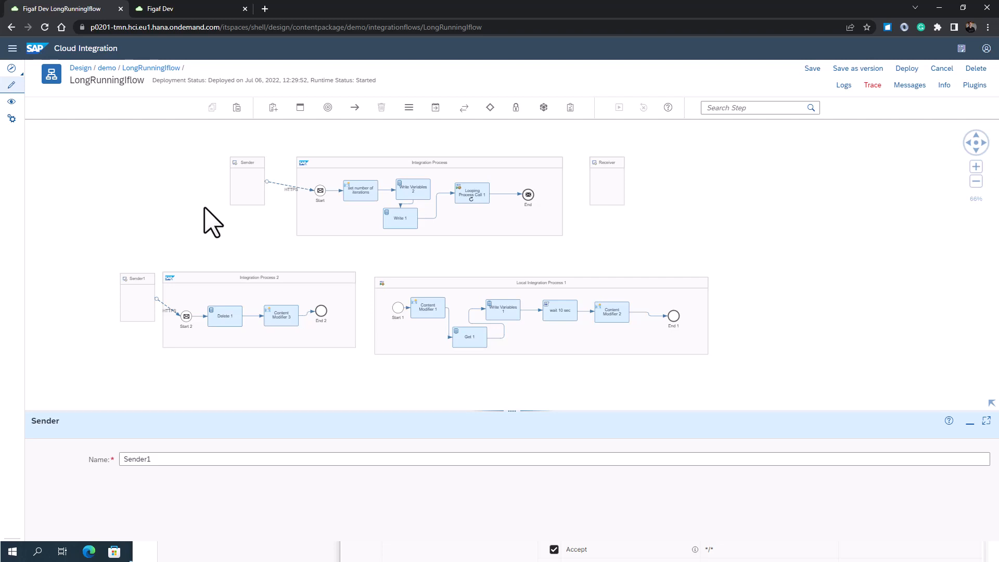
mouse_move(203, 280)
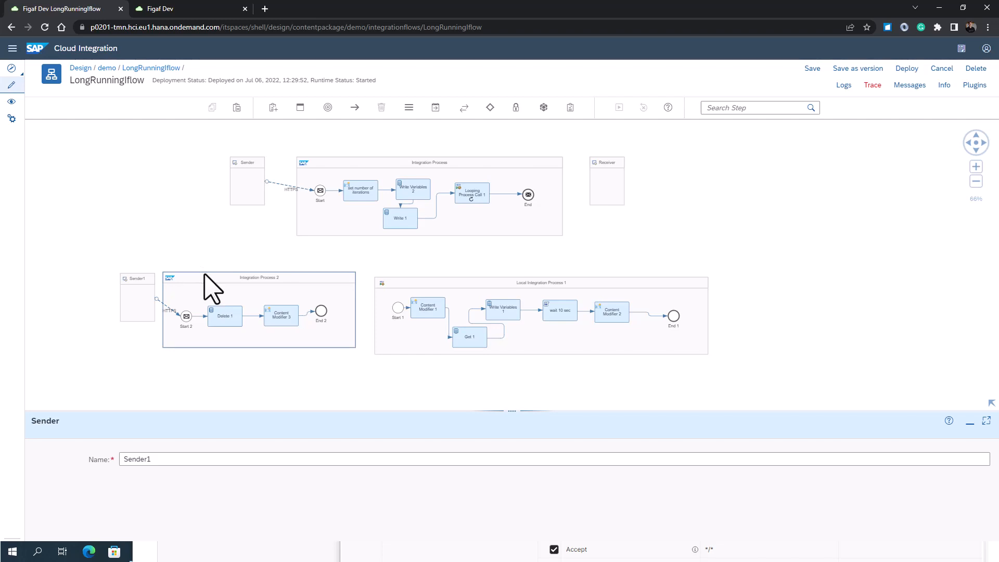
Show Content Modifier 1's message headers SAP_MessageType and SAP_ApplicationID, both set from CamelLoopIndex.
click(428, 309)
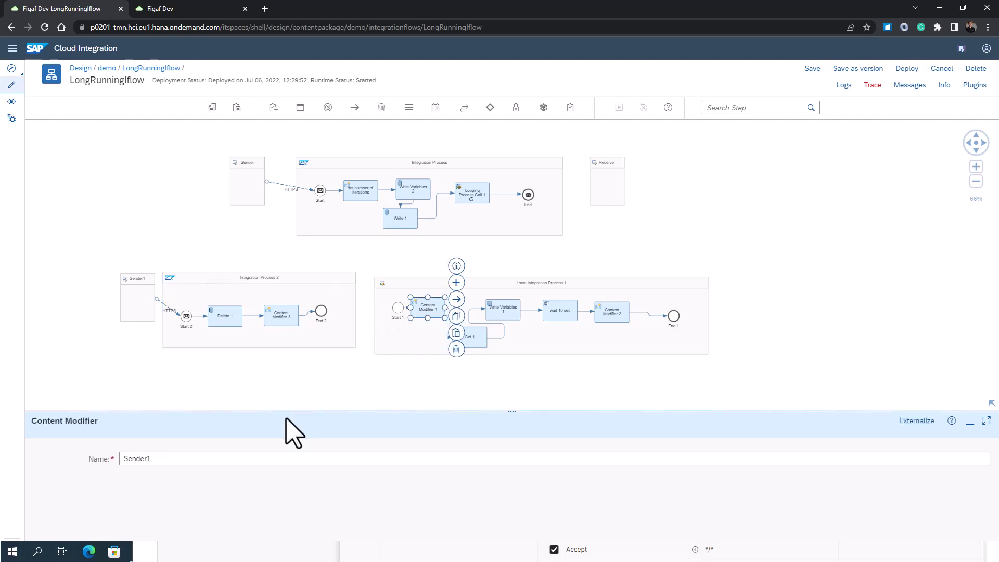
click(427, 309)
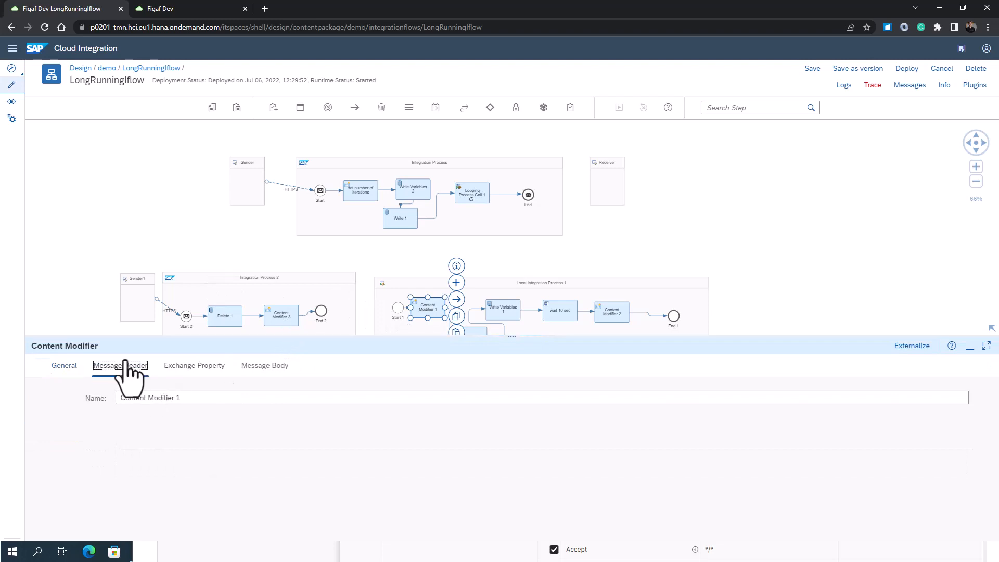
click(120, 365)
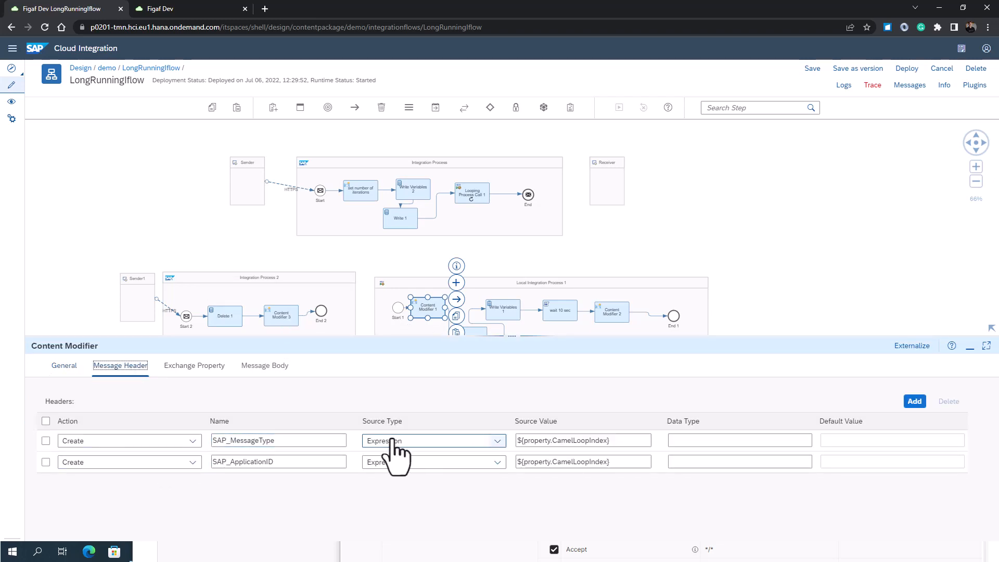
click(278, 439)
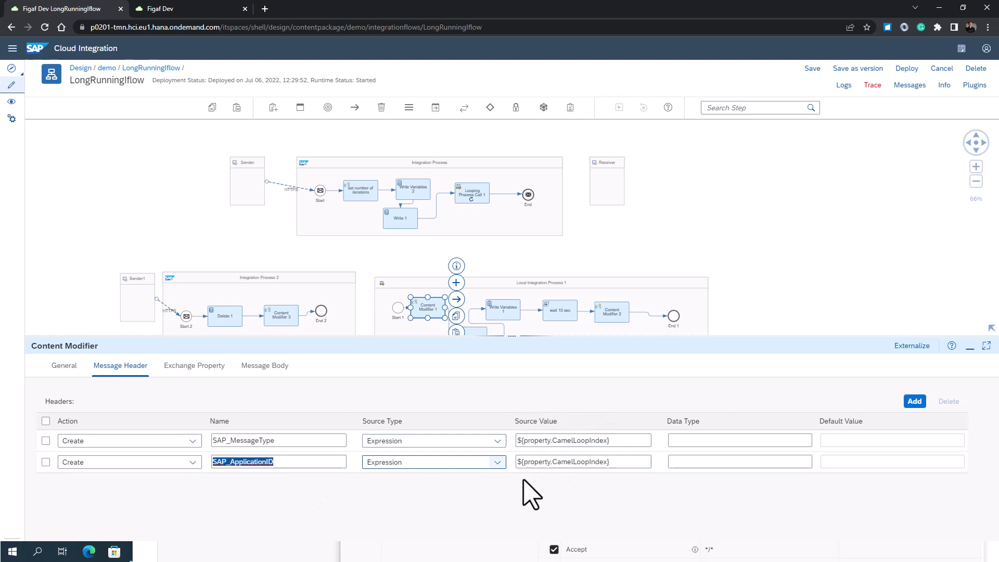
mouse_move(446, 444)
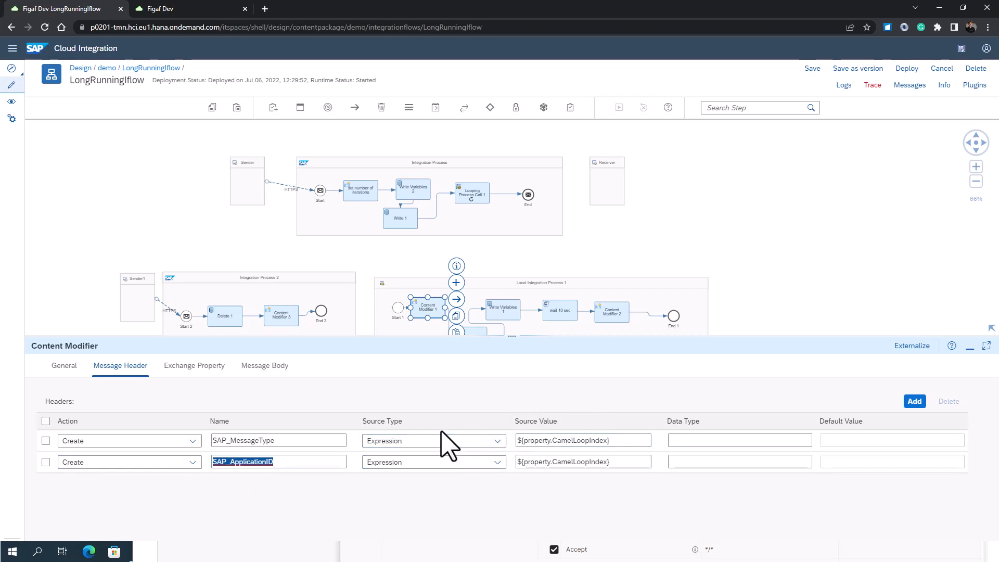
Check Write Variables 1 stores StoreID from the loop index, then select the wait 10 sec script step.
click(516, 331)
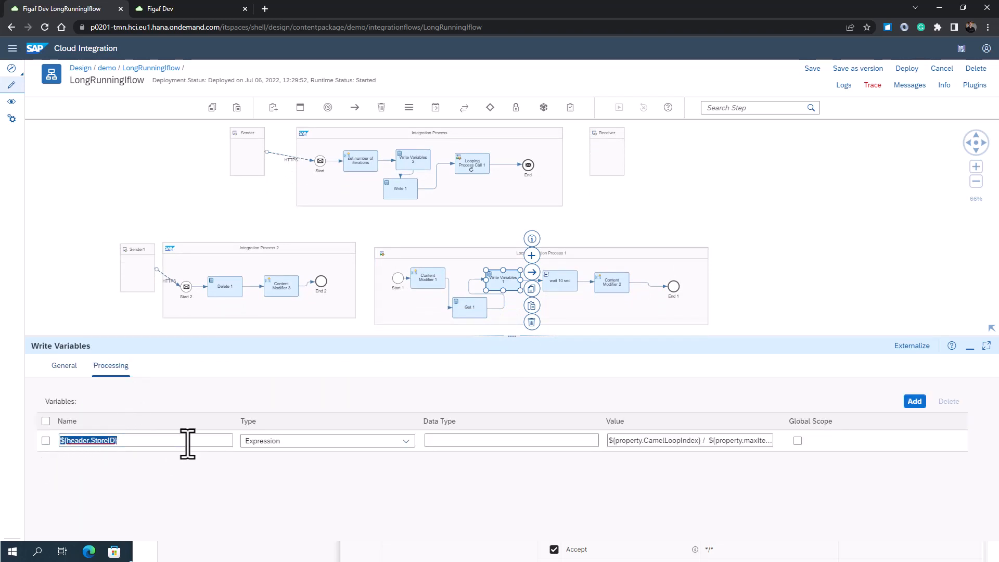
mouse_move(701, 440)
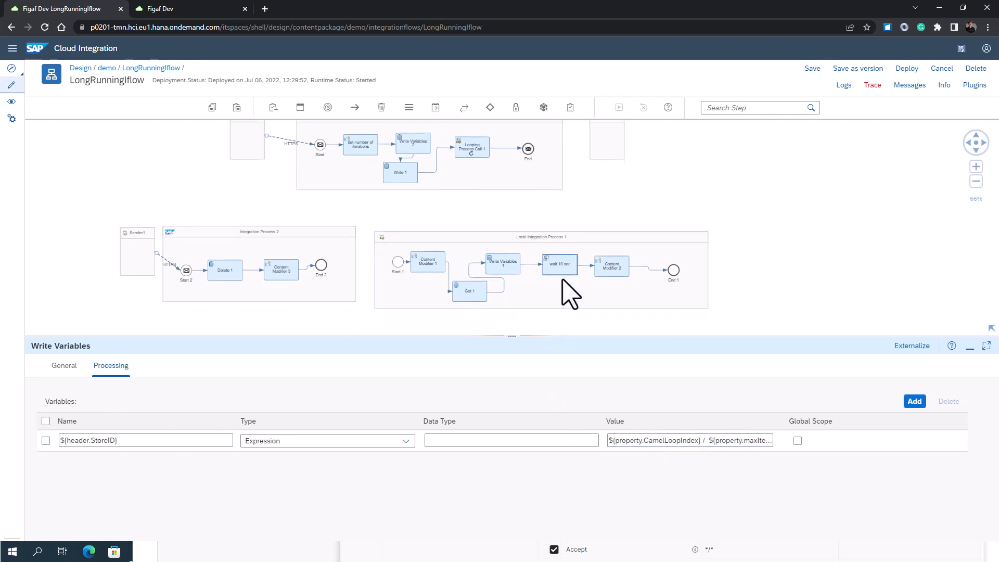
click(560, 264)
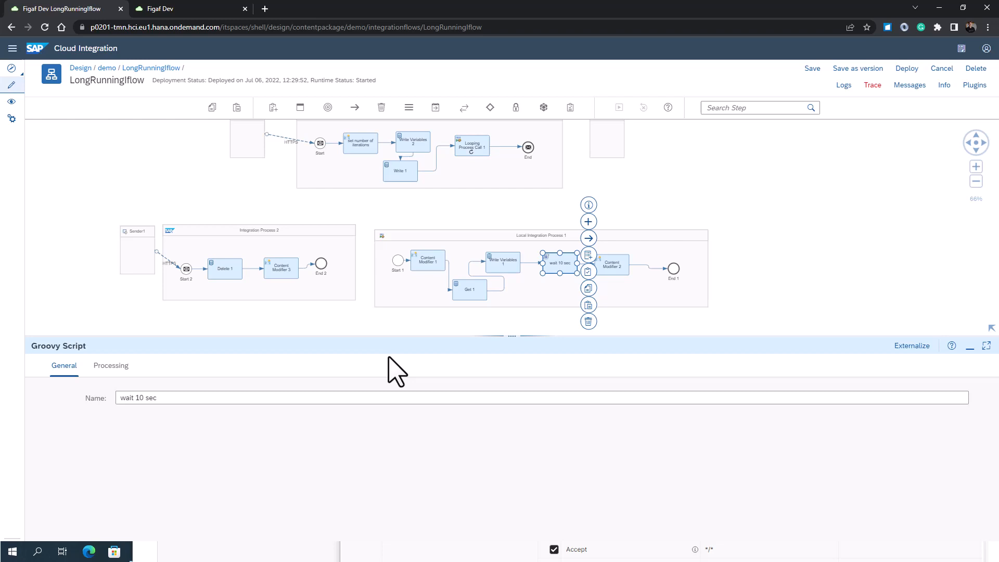
mouse_move(519, 364)
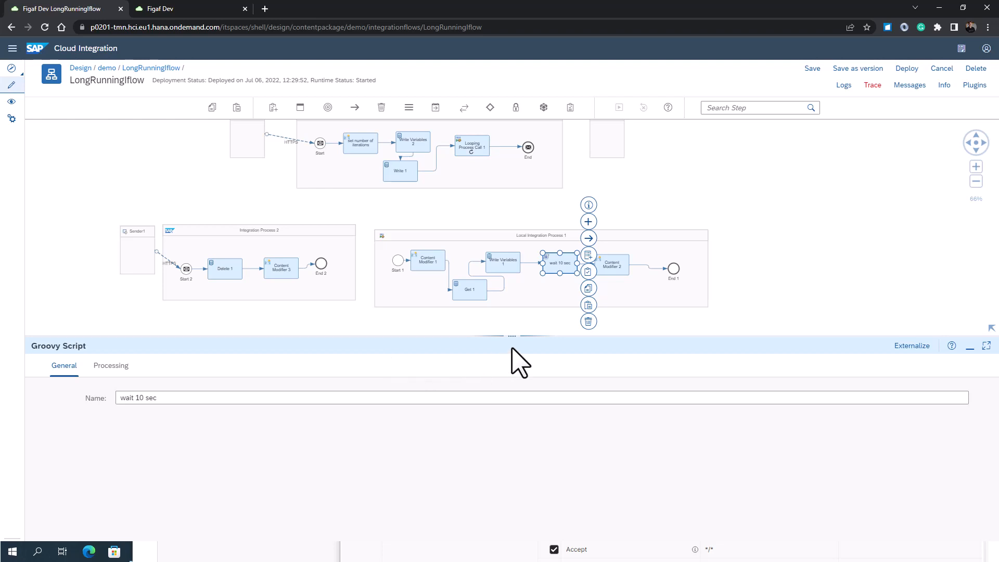
mouse_move(844, 104)
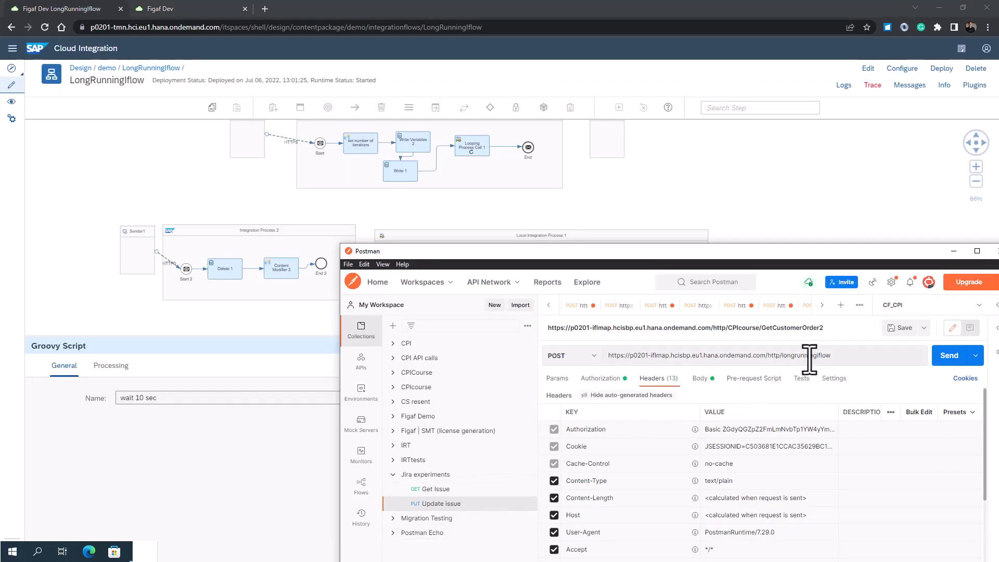
Send the POST request to the longrunningiflow endpoint with headers N=20 and StoreID=24.
click(949, 355)
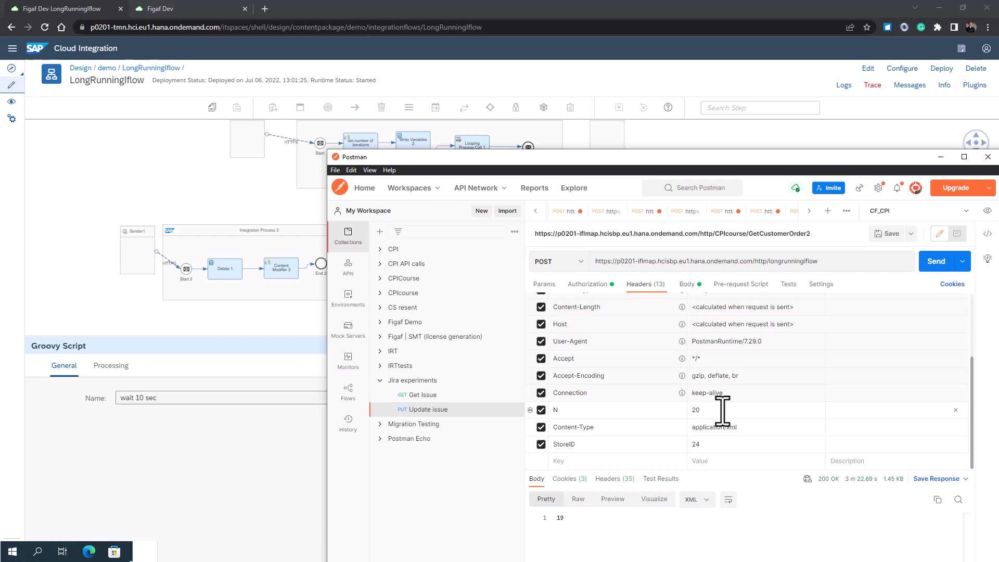
mouse_move(930, 291)
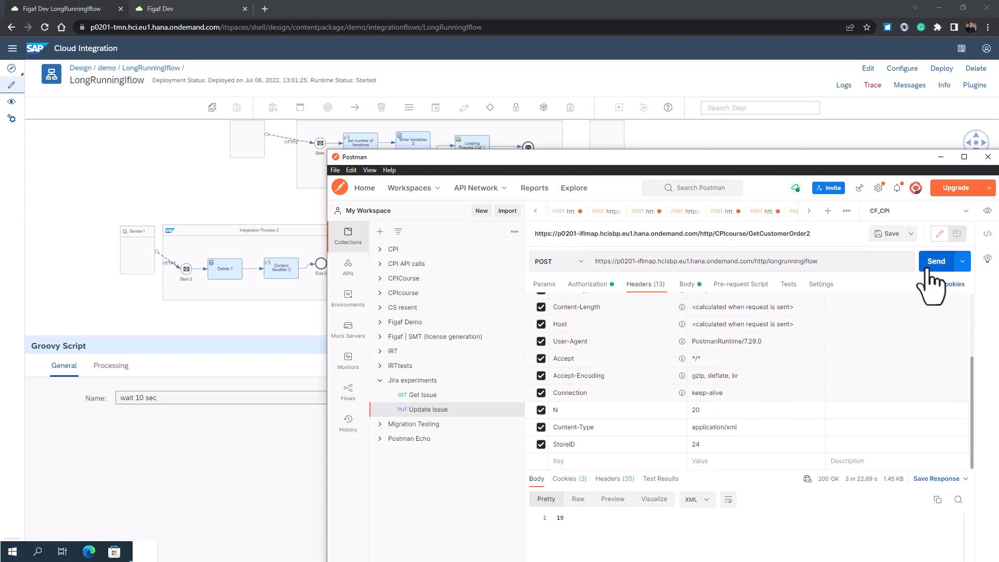
click(934, 260)
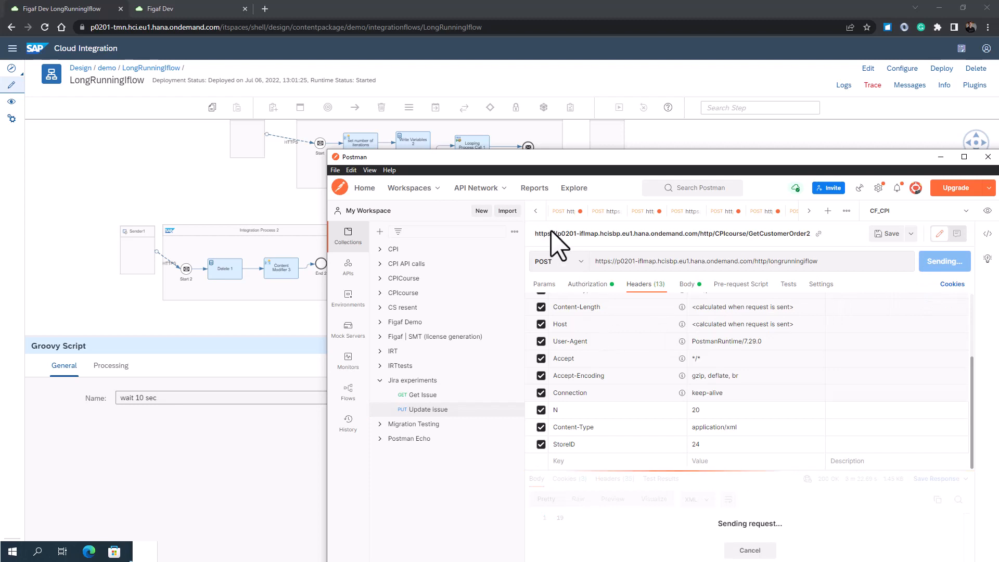
mouse_move(487, 357)
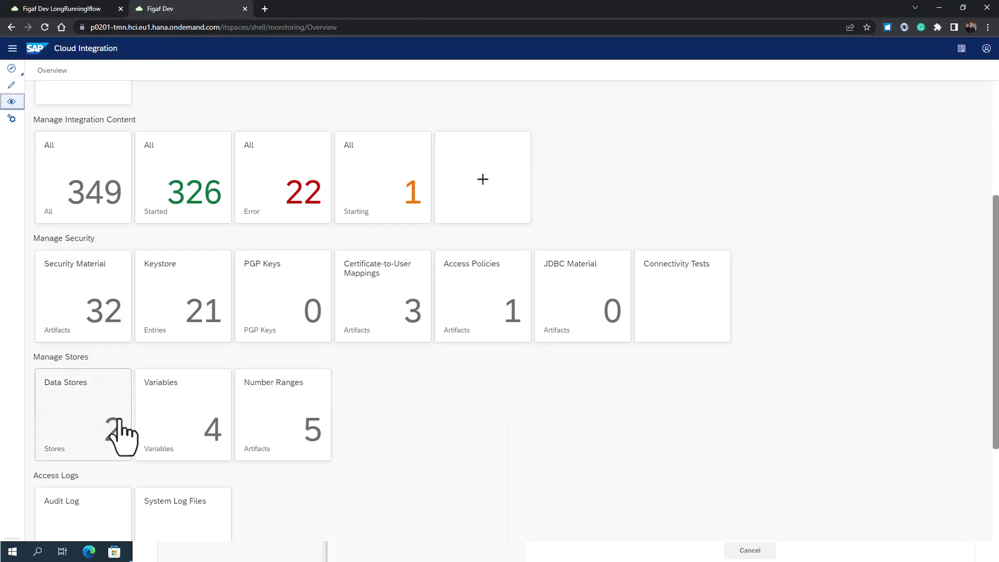
View variable 24 of LongRunningIflow in Manage Variables, showing progress 2 / 20.
click(183, 415)
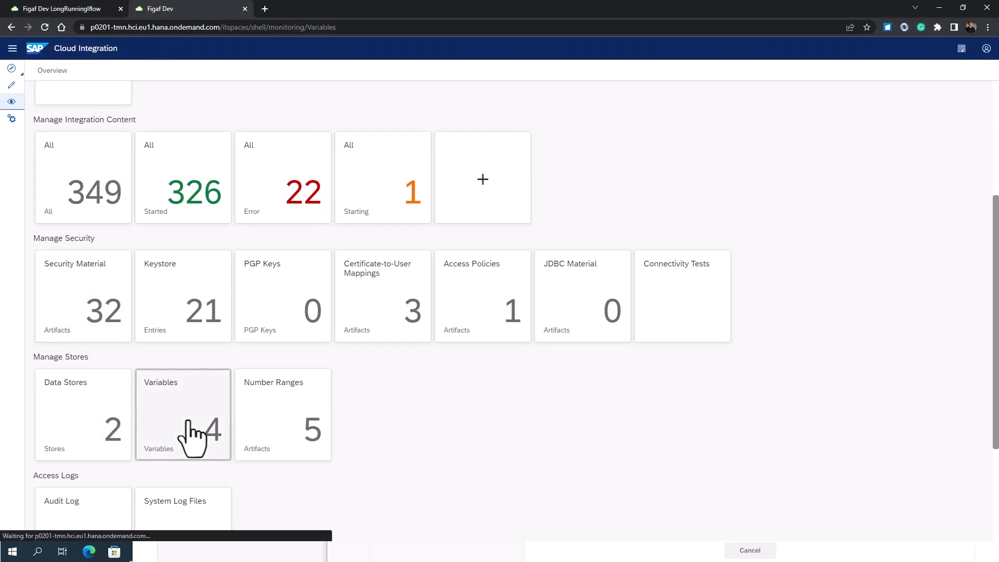
click(183, 414)
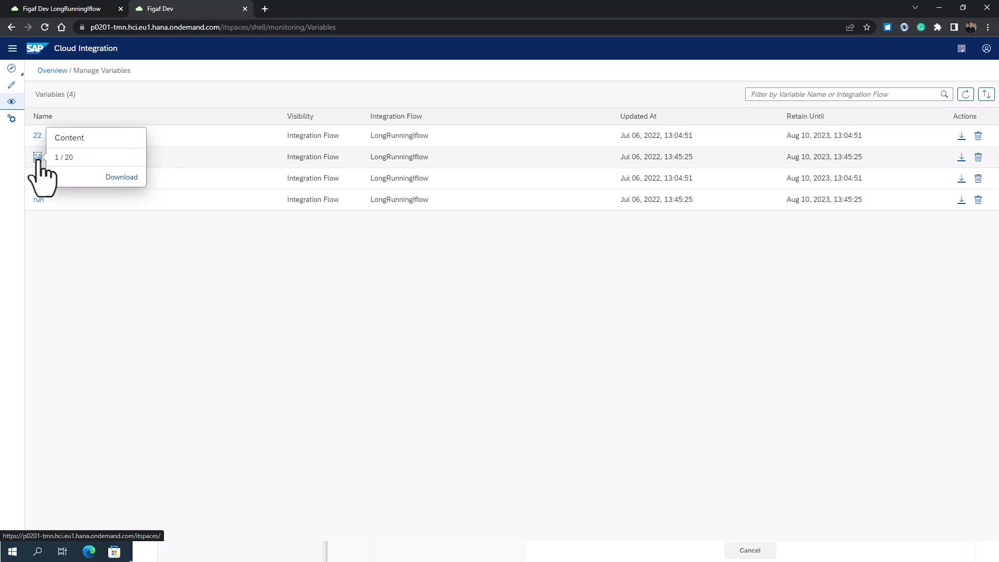
click(56, 157)
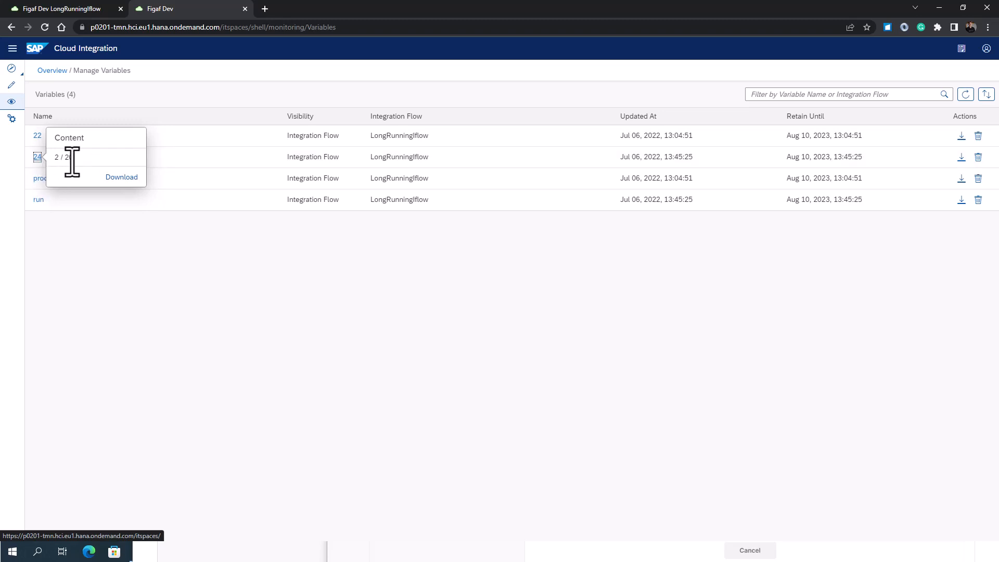
mouse_move(92, 76)
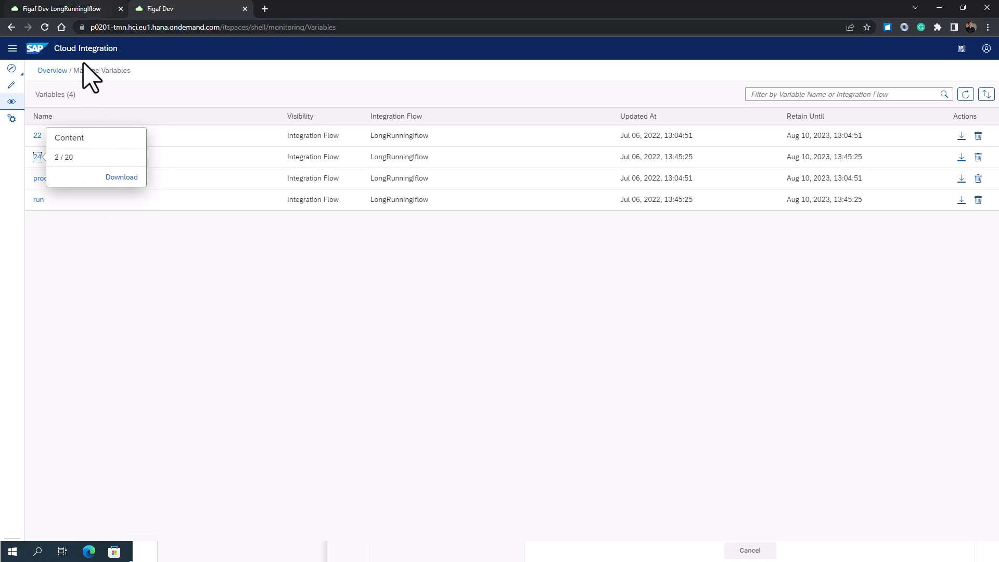
mouse_move(52, 69)
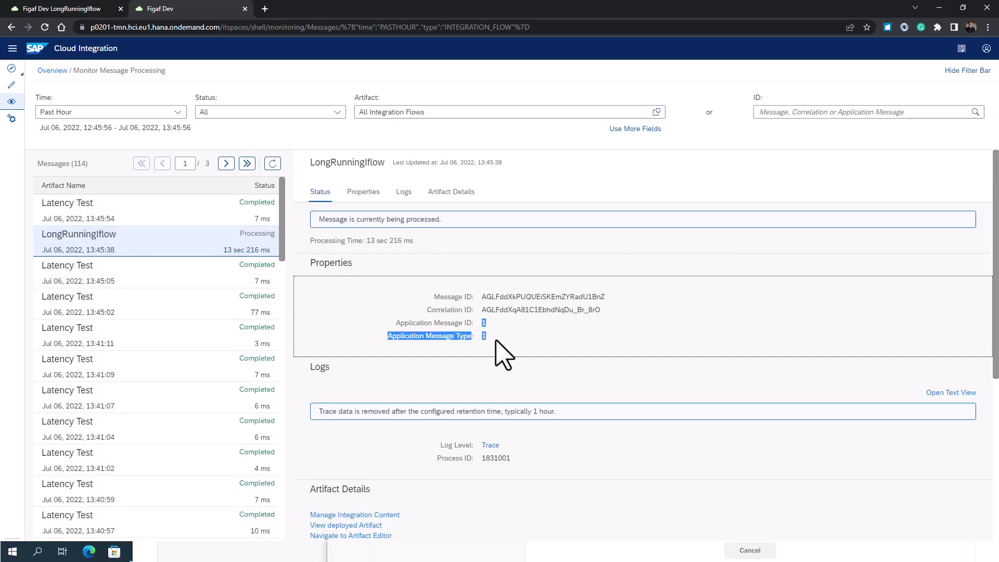
mouse_move(501, 342)
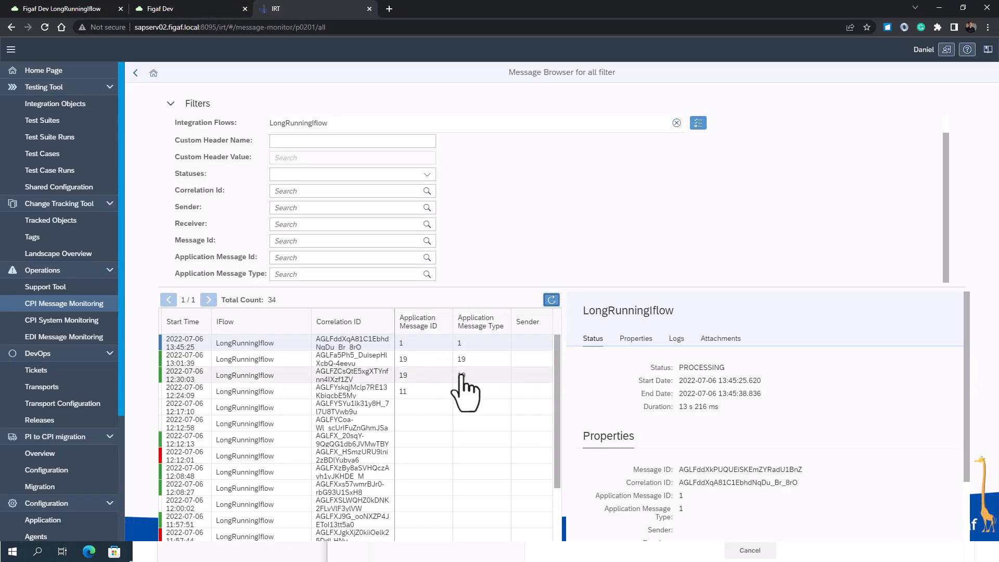
mouse_move(423, 391)
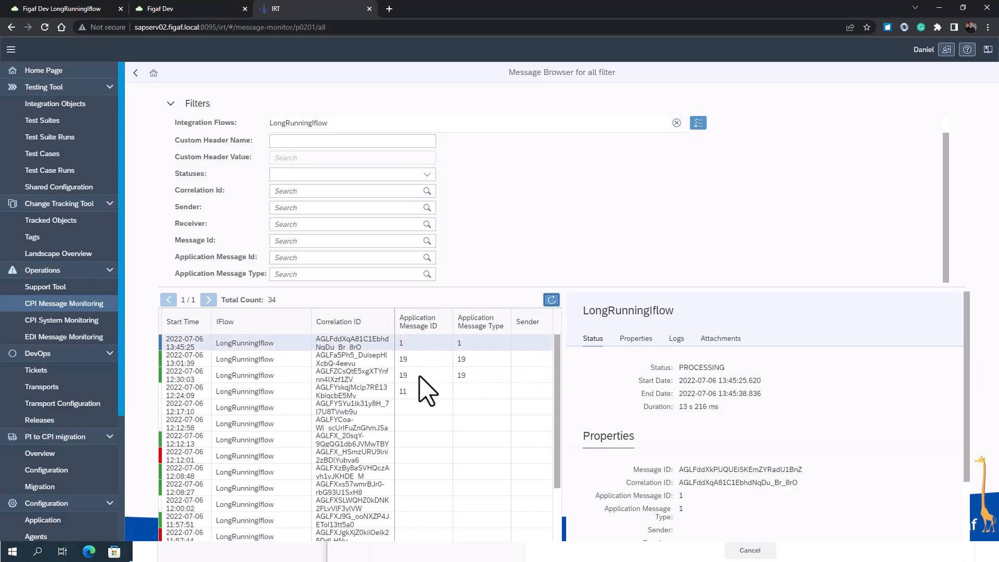
mouse_move(443, 405)
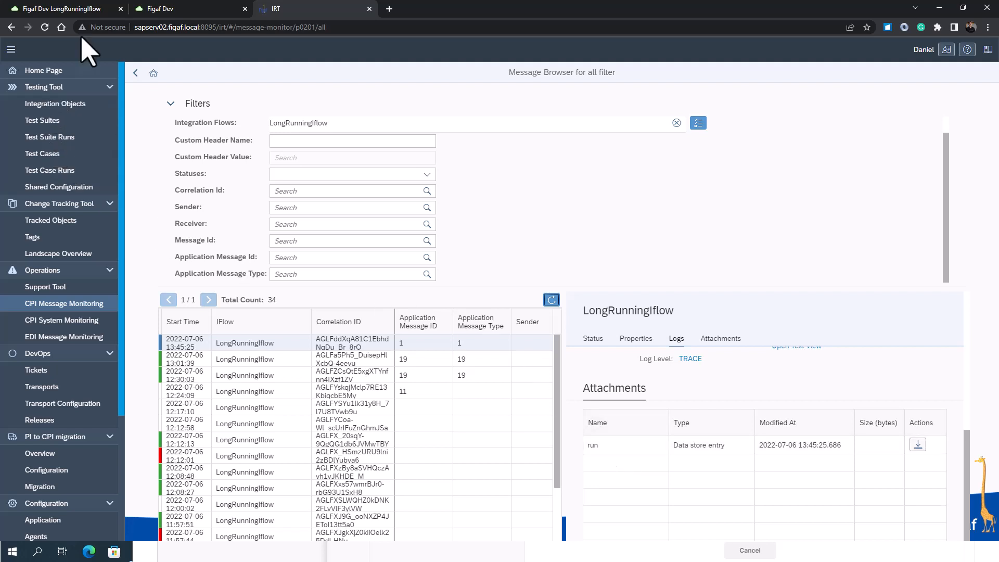
Delete entry 24 from the run data store, leaving entries 22 and 19, and return to the LongRunningIflow design.
click(160, 8)
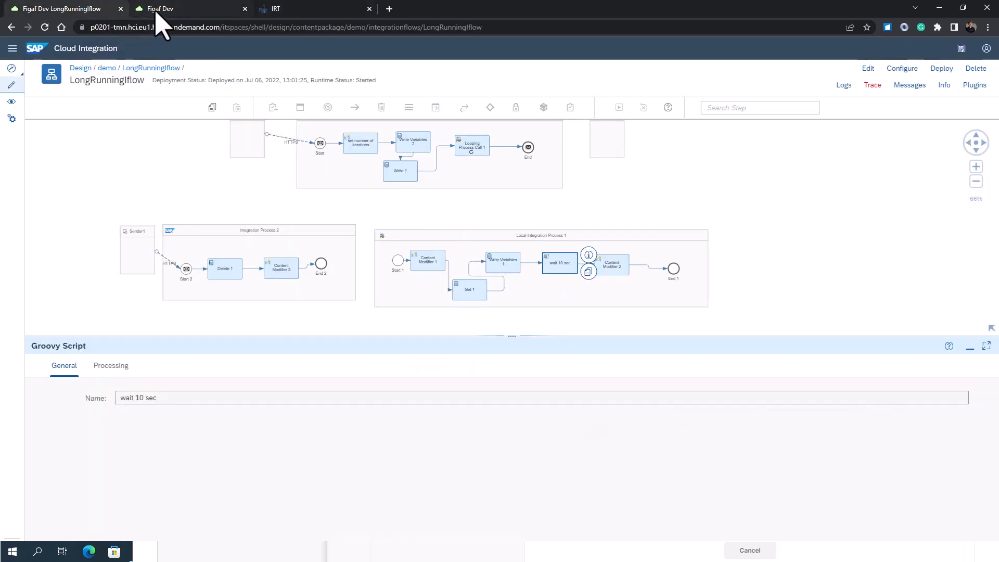
click(910, 84)
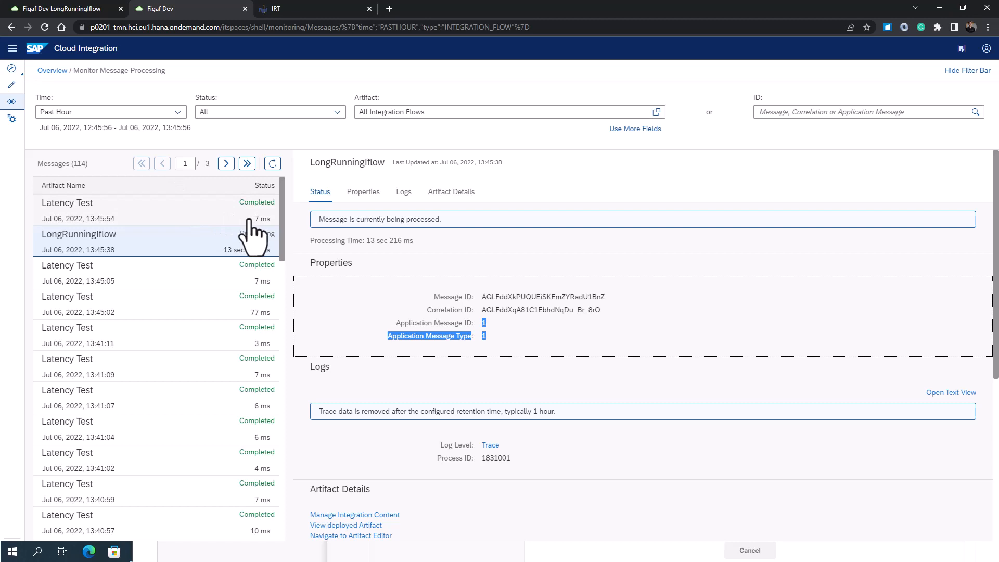
mouse_move(11, 102)
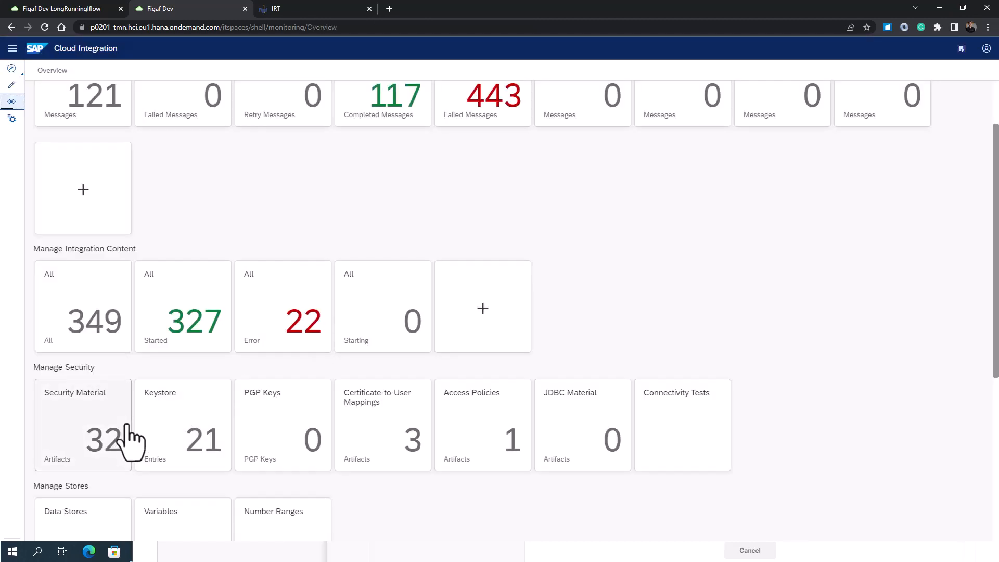
mouse_move(139, 420)
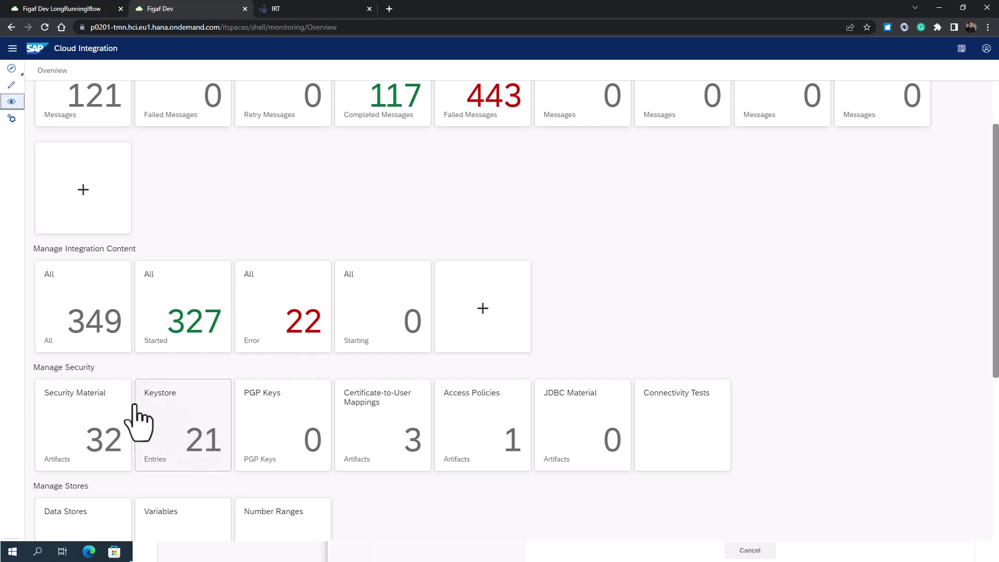
click(65, 510)
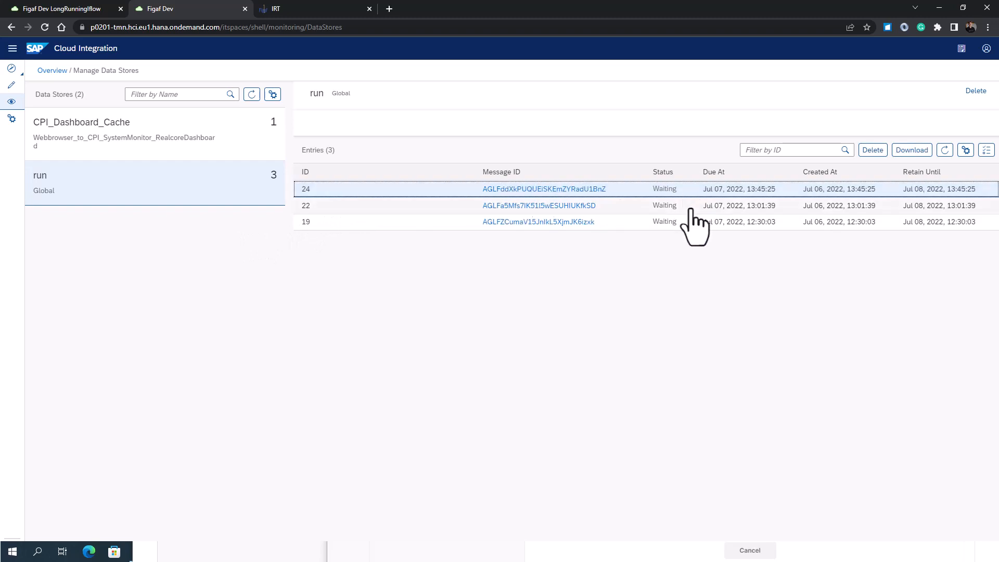
mouse_move(873, 150)
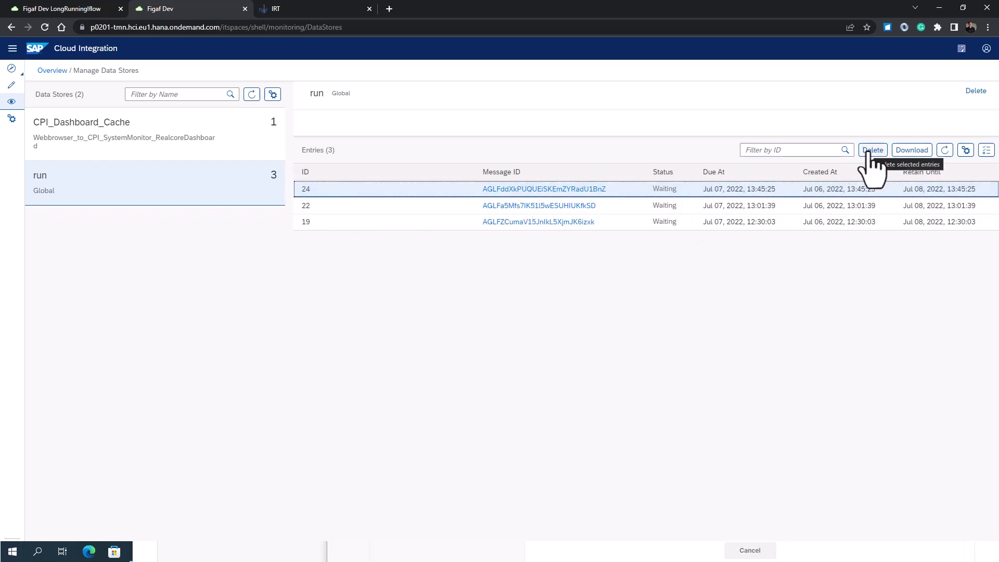
click(872, 150)
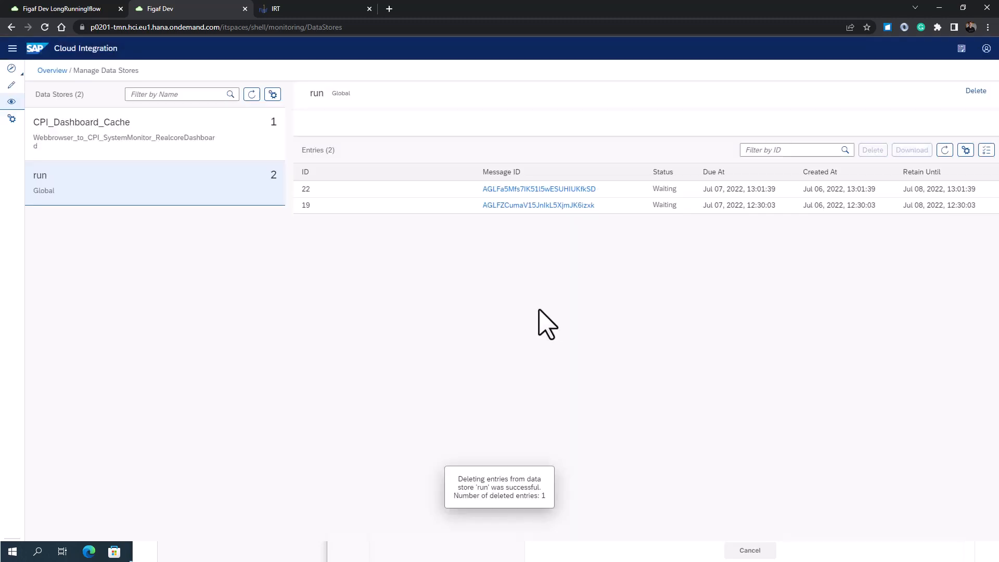
click(60, 8)
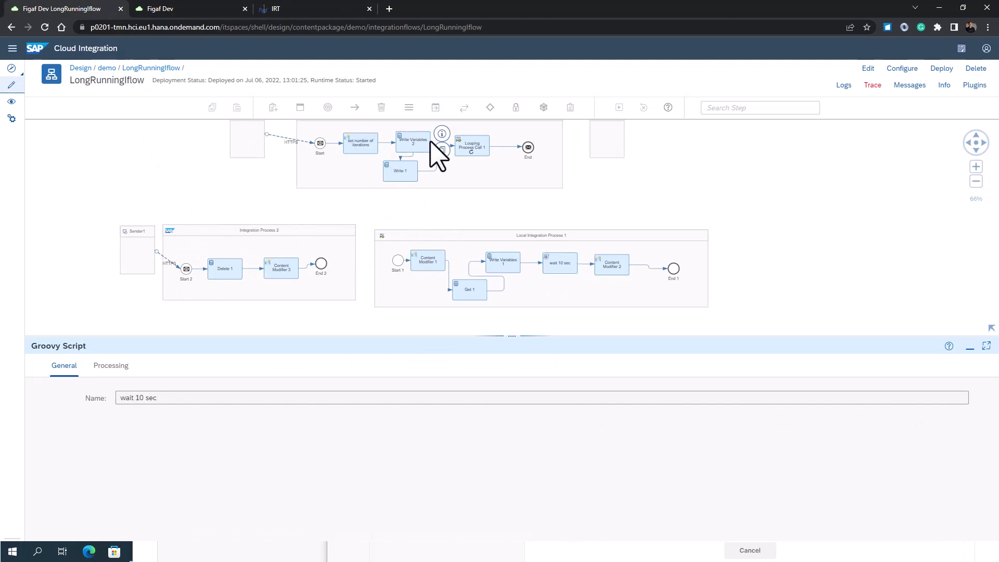
Inspect Write 1 and Get 1 data store settings: store run, entry ID ${header.StoreID}.
click(400, 171)
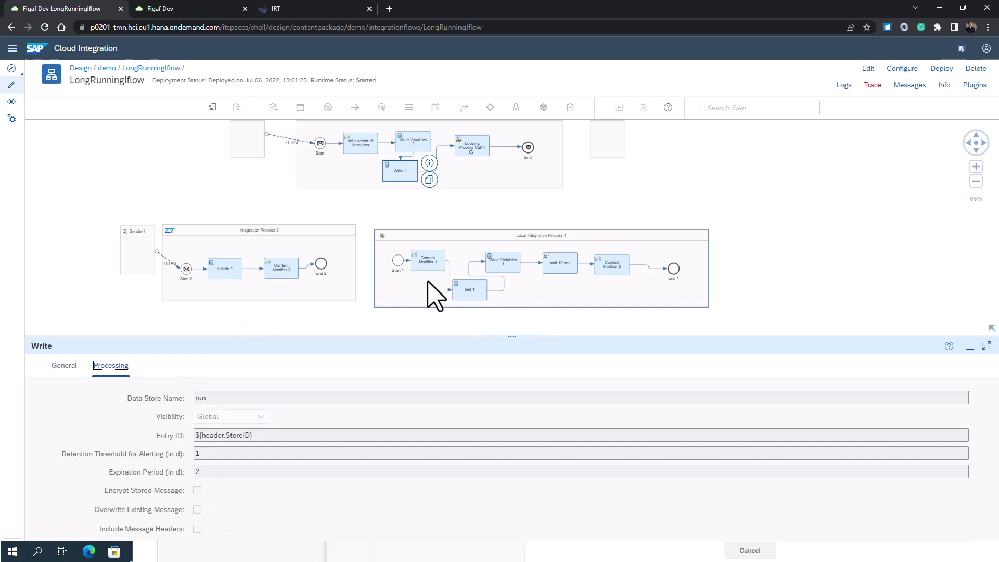
click(469, 289)
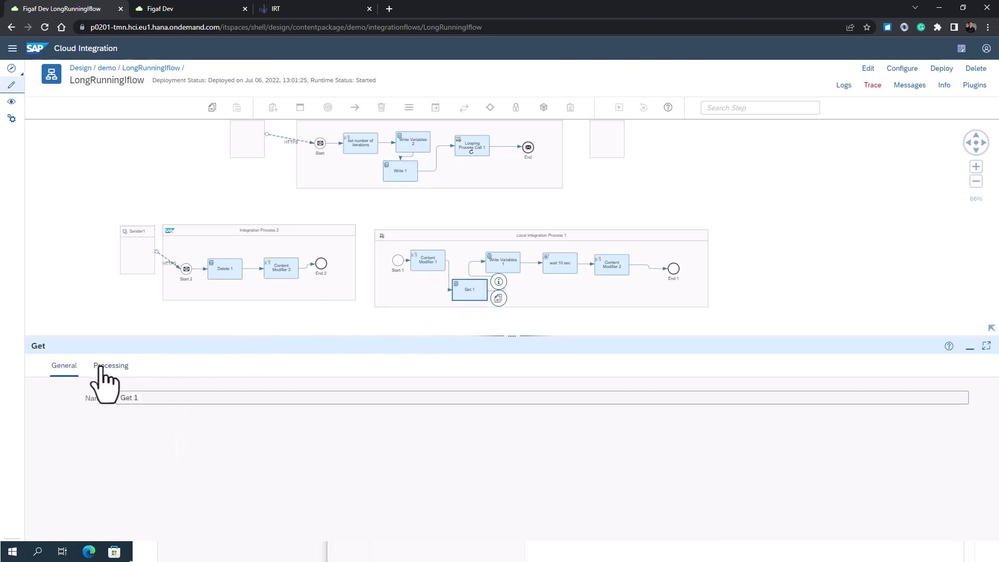
click(110, 365)
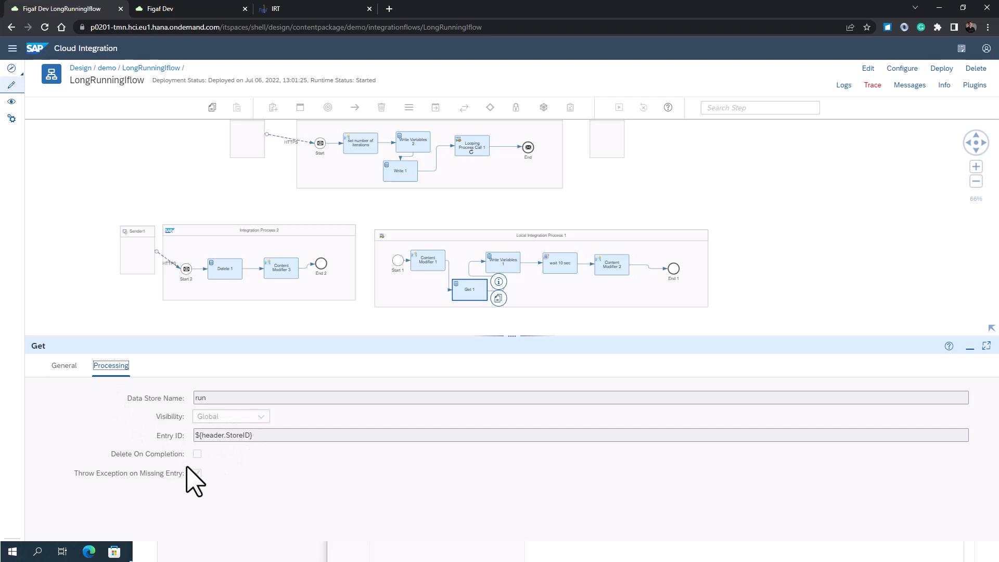
click(197, 472)
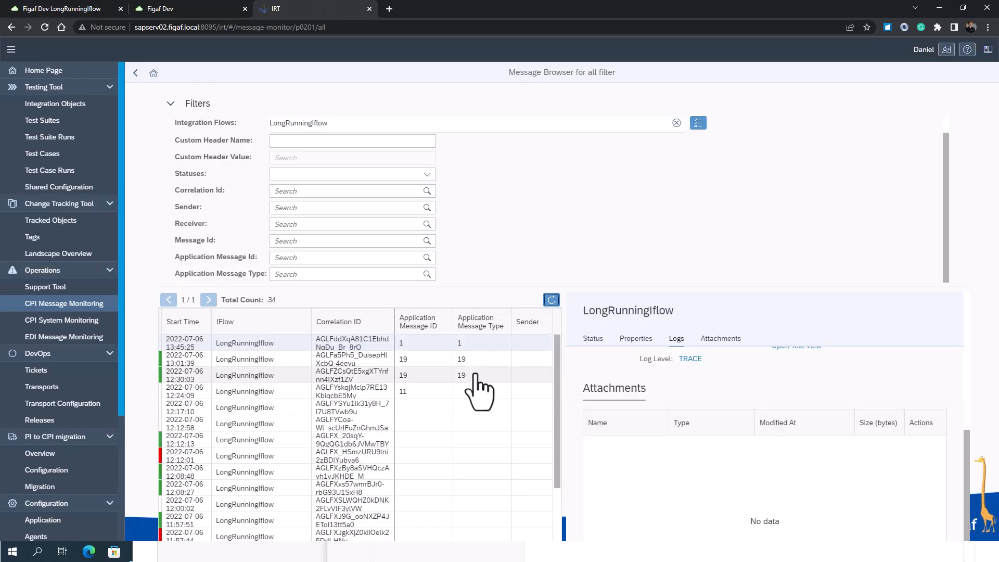
Refresh the LongRunningIflow message list, still showing 34 messages.
click(550, 300)
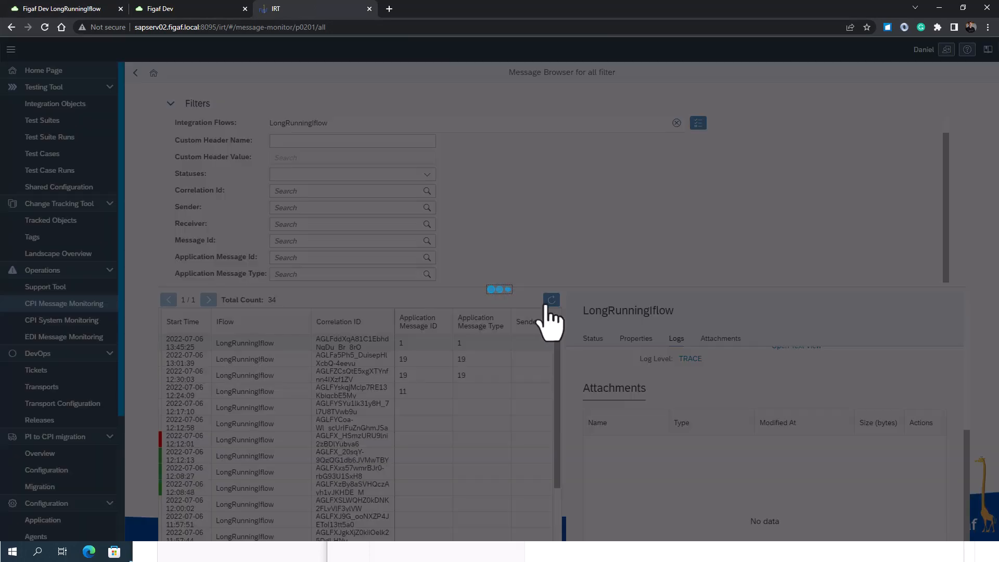
click(551, 300)
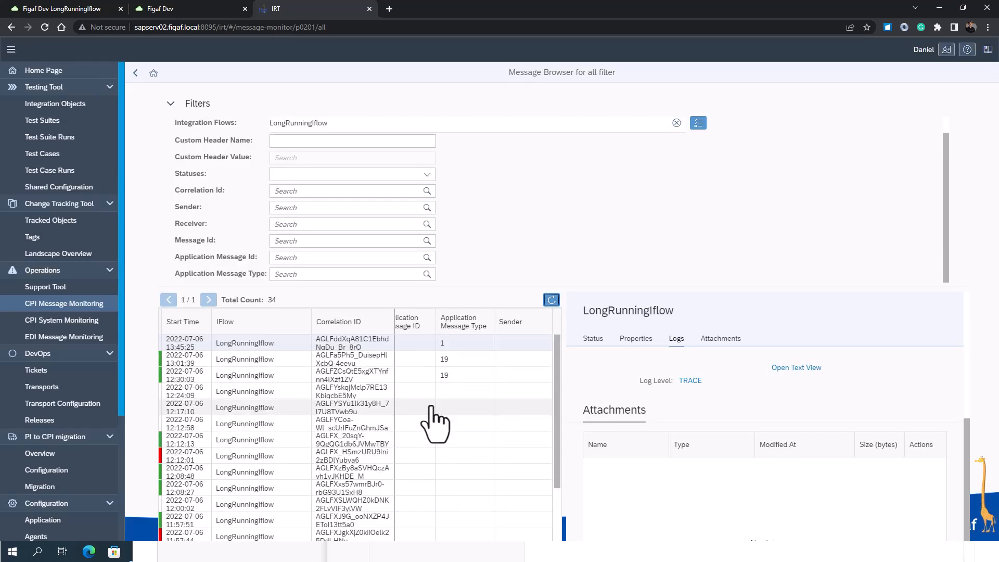
mouse_move(308, 96)
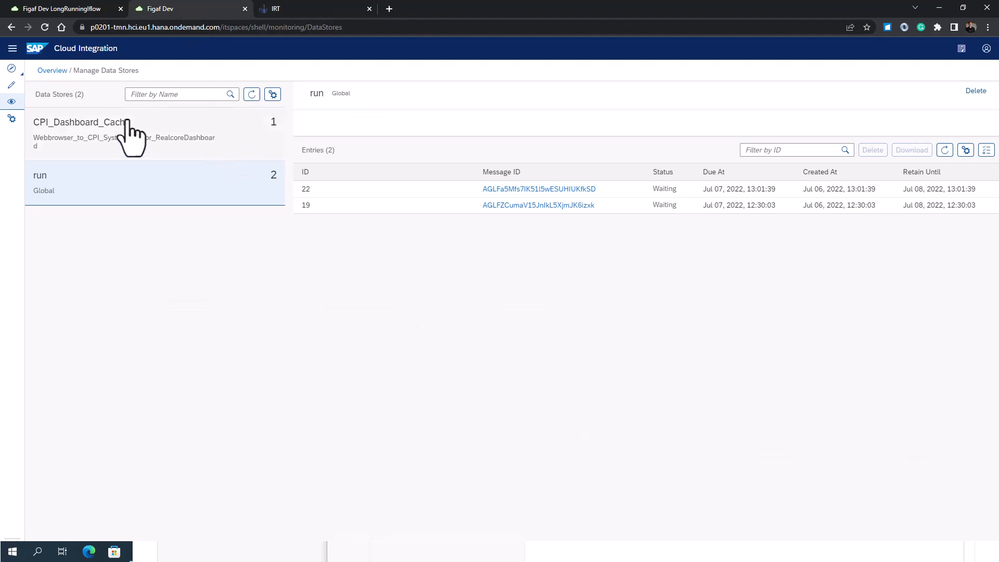
View the cancelled LongRunningIflow message in the monitor, failing with 'No message found for id 24 in store run'.
click(53, 70)
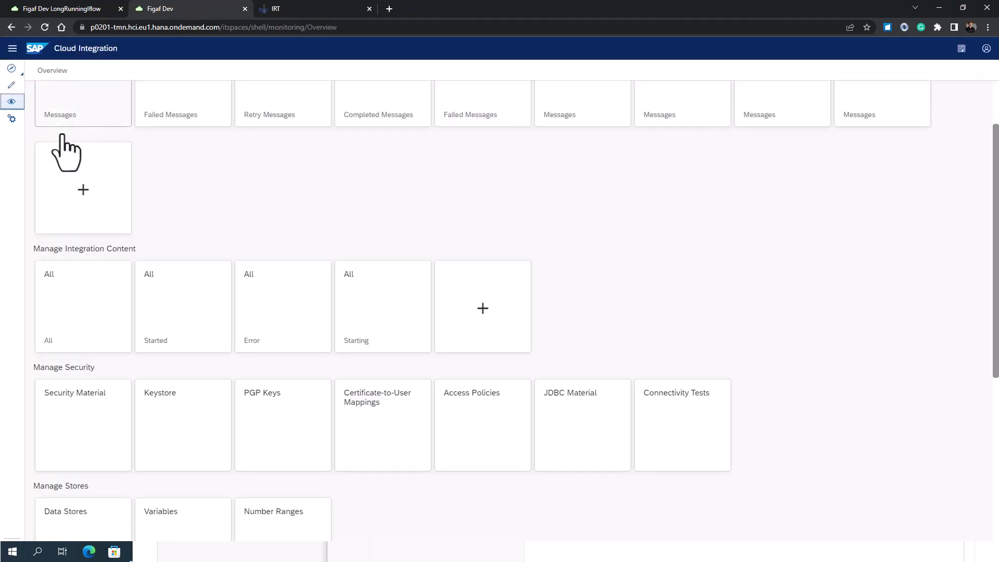
click(83, 104)
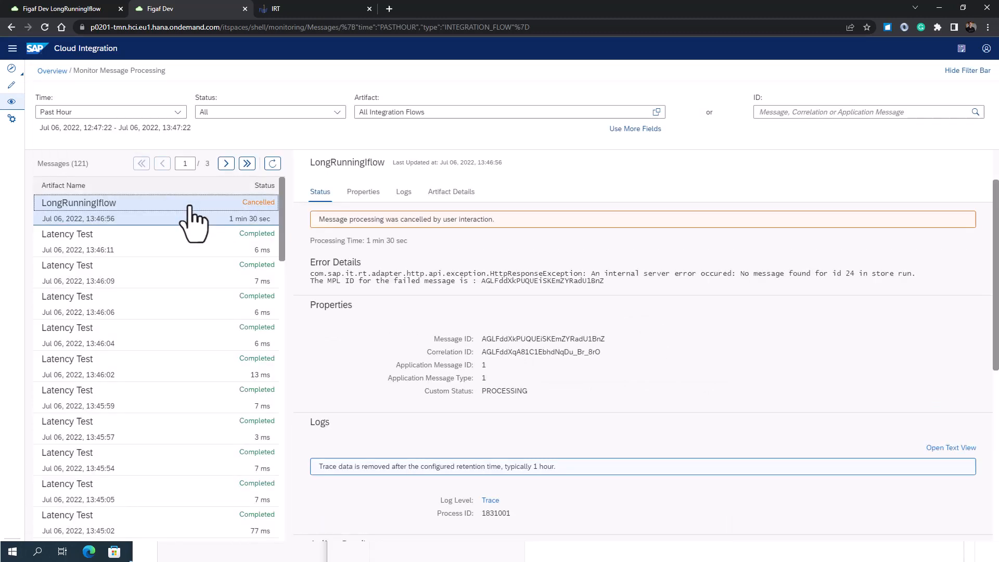
mouse_move(392, 310)
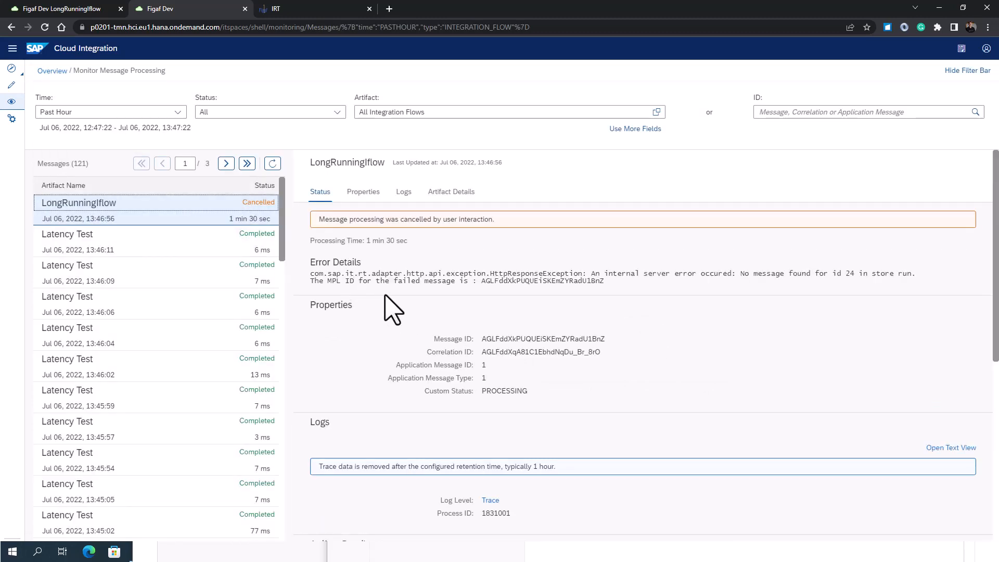
double_click(429, 378)
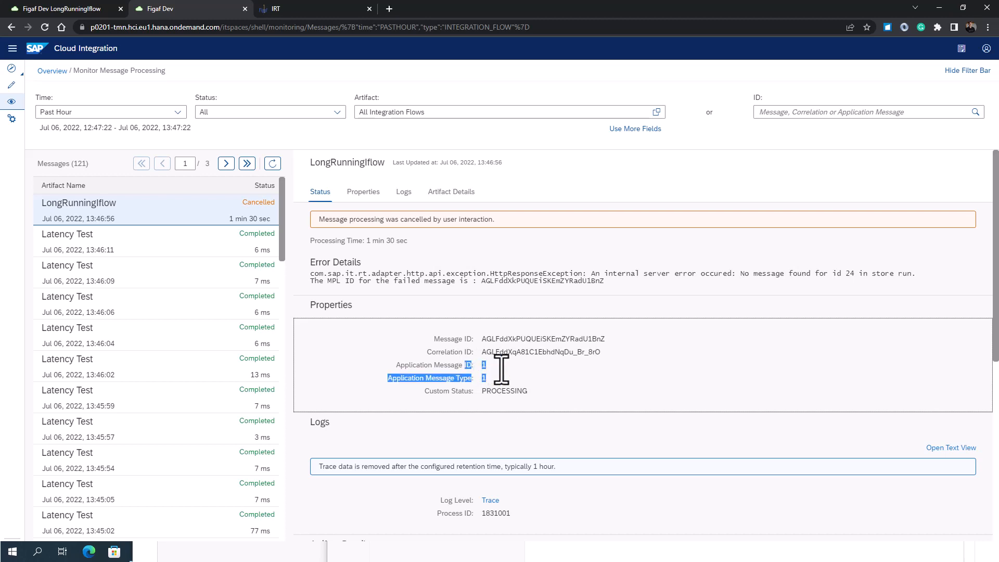
mouse_move(438, 300)
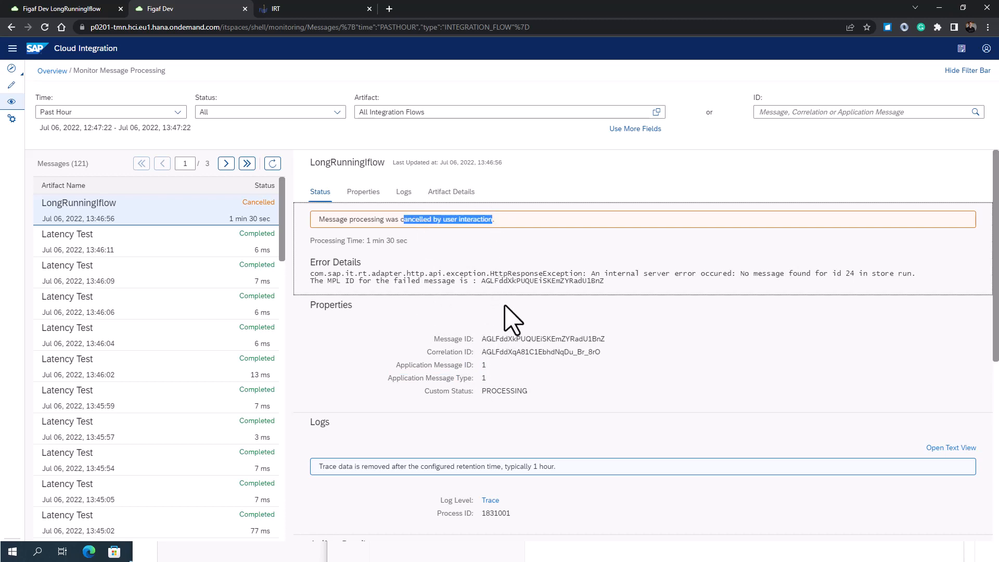
mouse_move(251, 35)
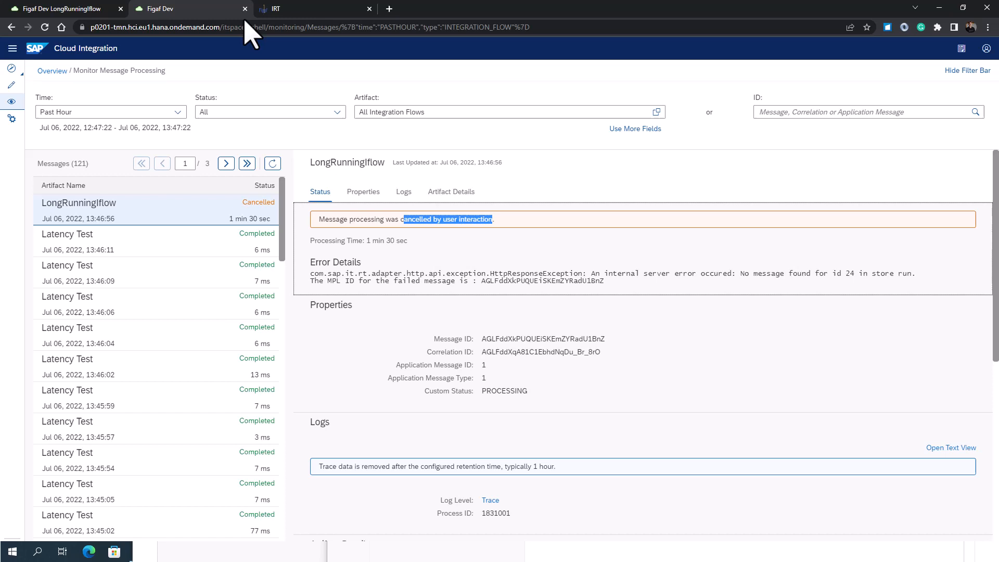
mouse_move(264, 99)
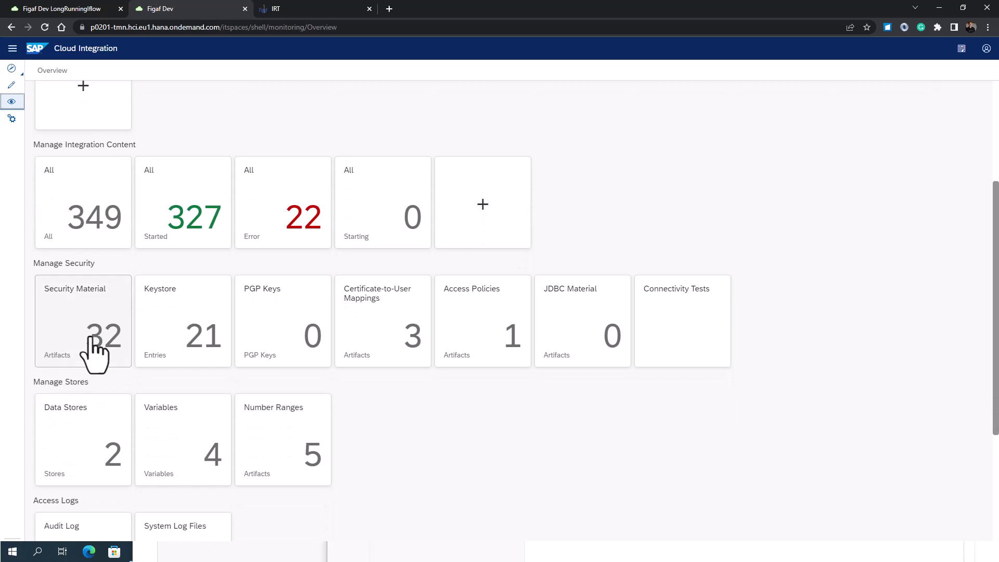
mouse_move(168, 454)
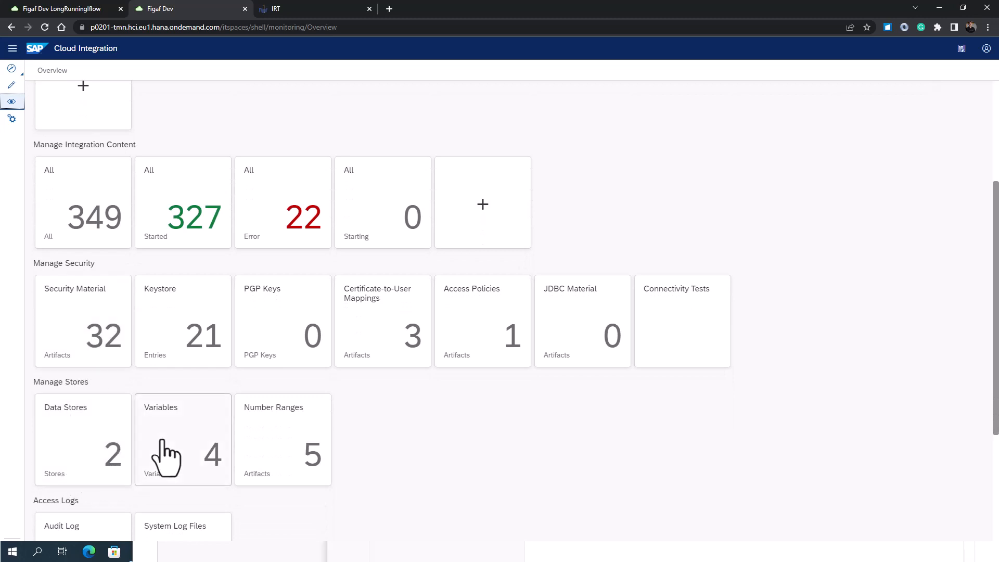
List the four stored variables, with variable 24 now at 8 / 20.
click(183, 440)
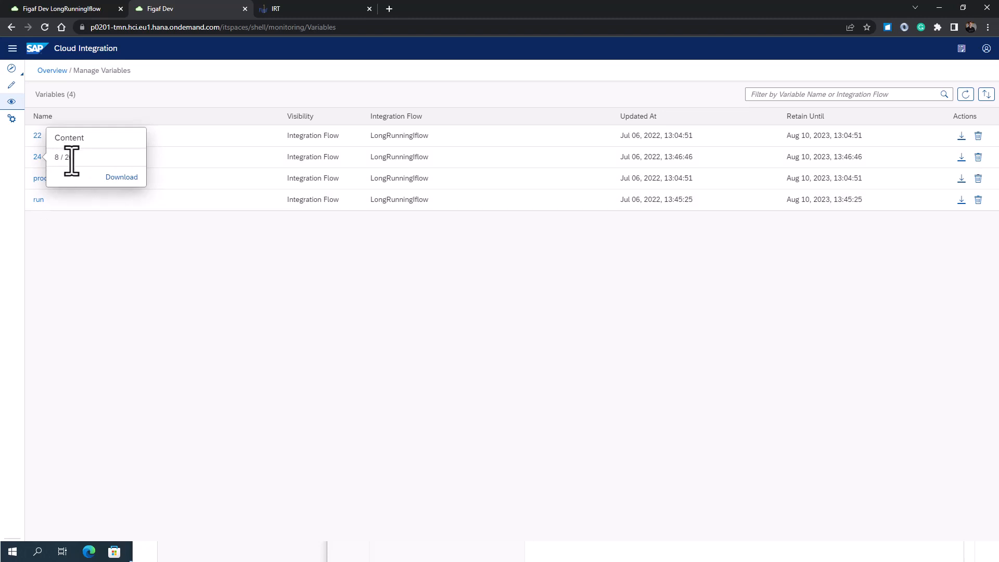
mouse_move(86, 153)
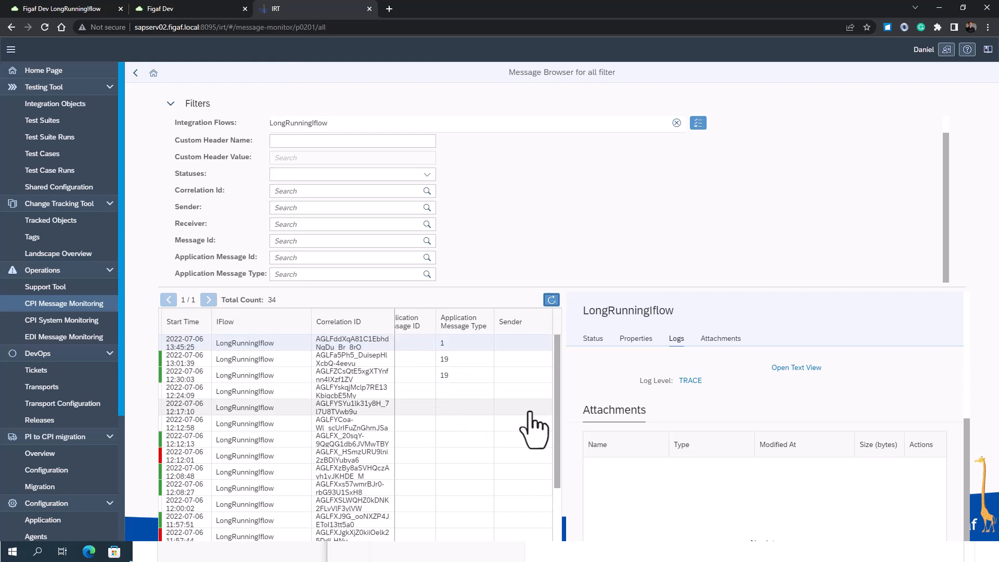
Show the message status CANCELLED after 1 min 30 s in Figaf IRT and collapse the filters.
click(592, 338)
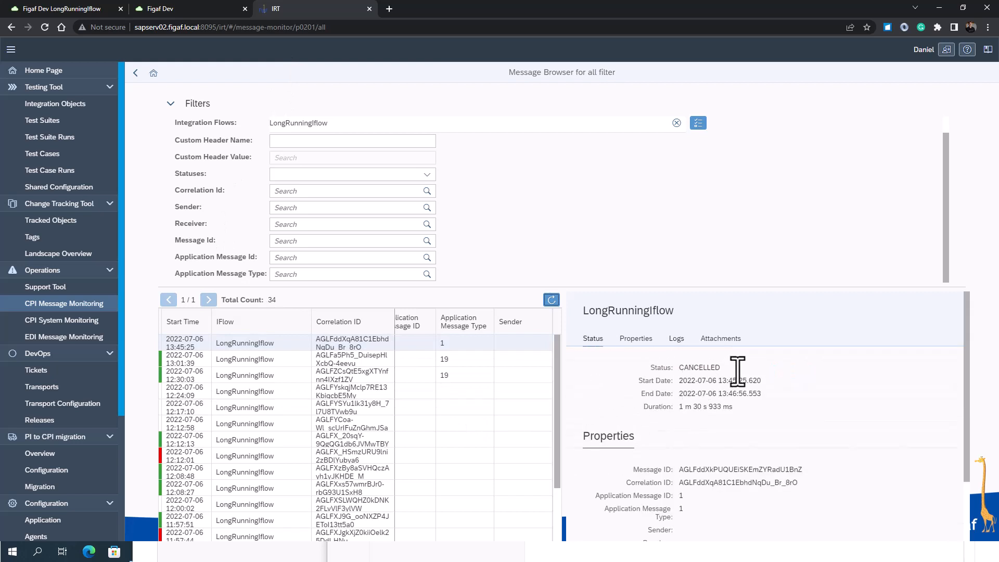
double_click(699, 367)
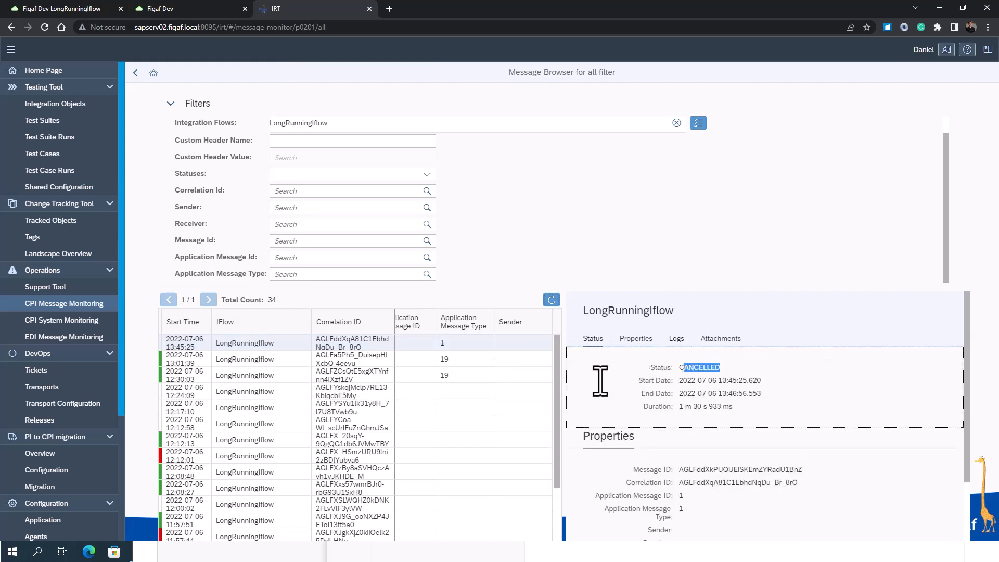
mouse_move(507, 382)
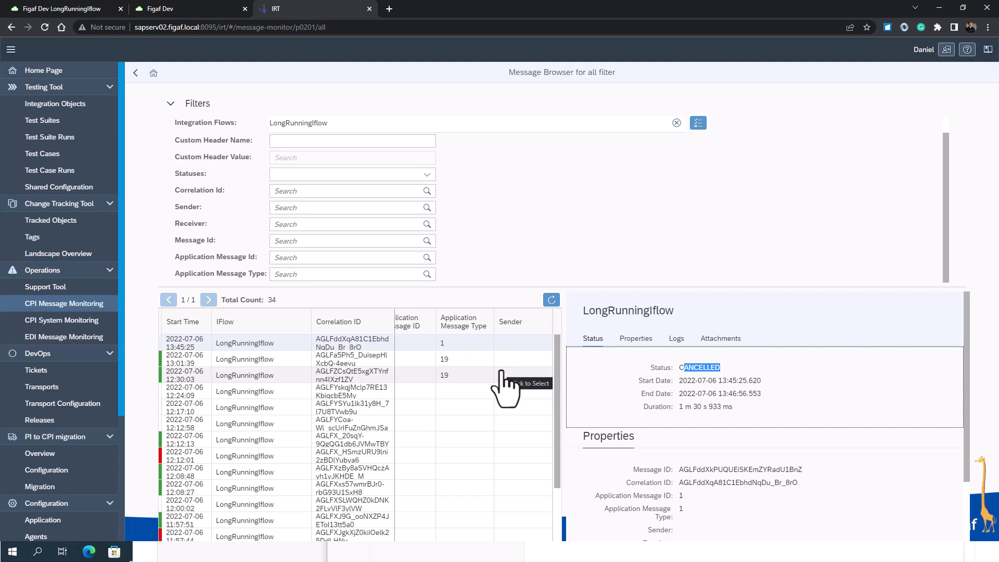
mouse_move(490, 376)
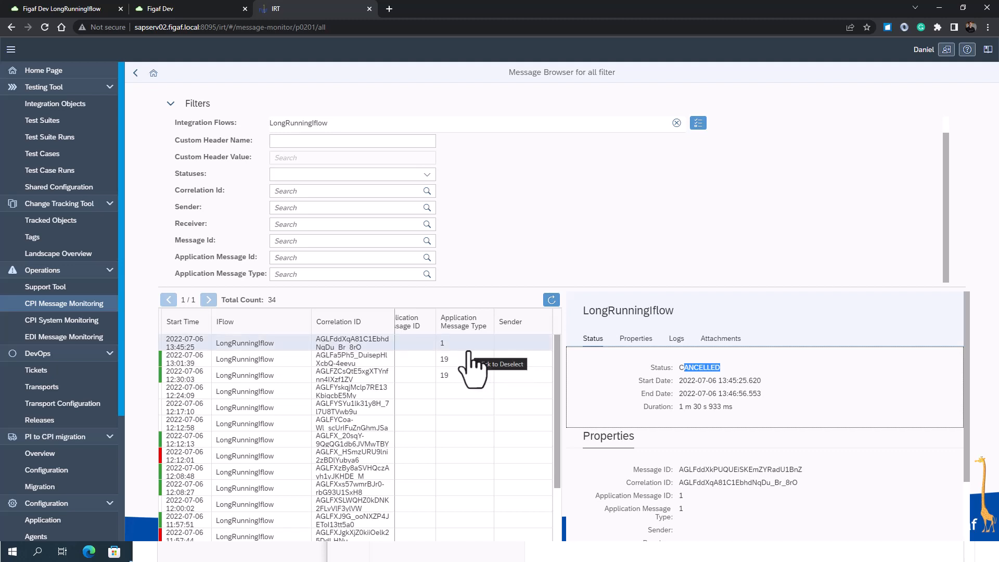
mouse_move(433, 353)
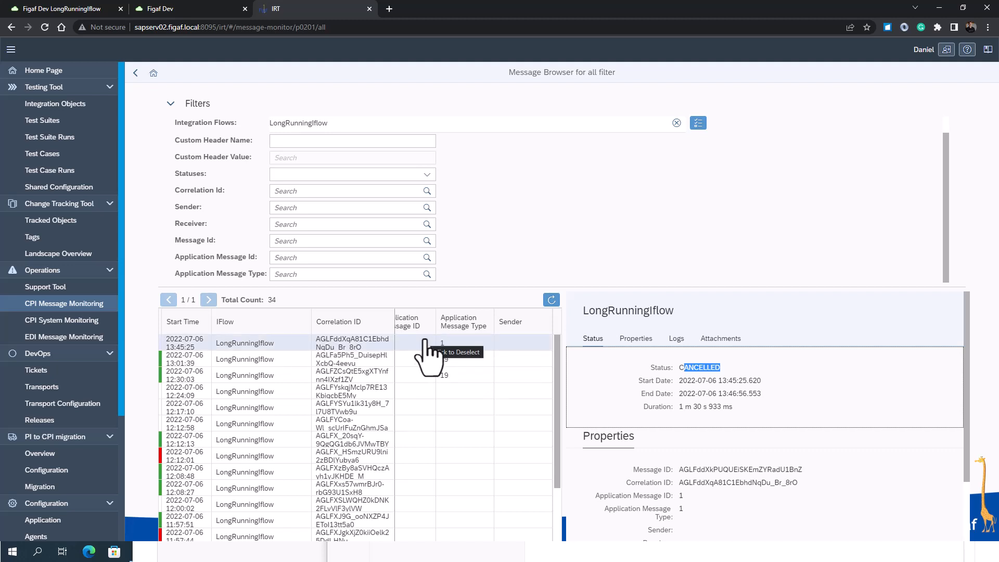
mouse_move(185, 124)
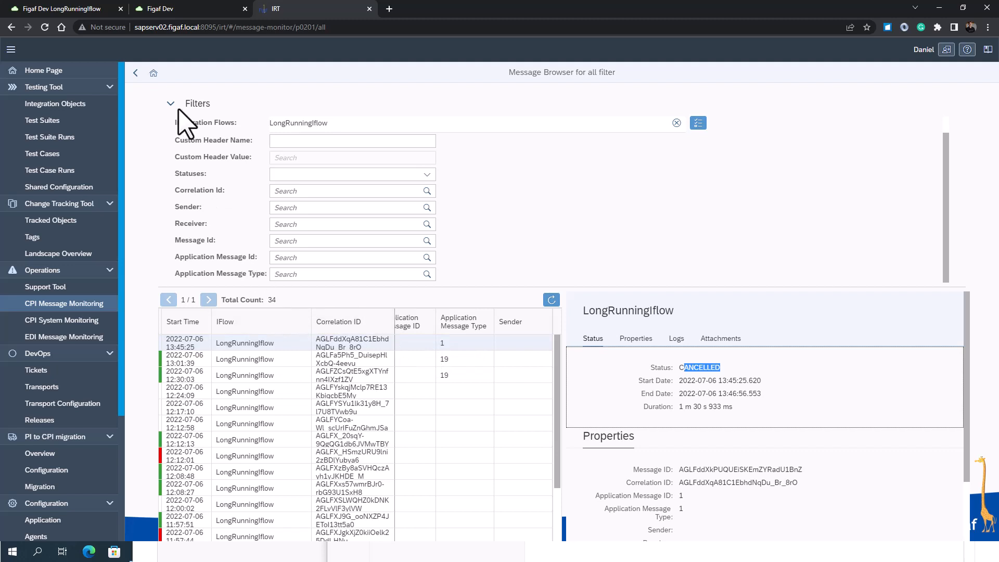
click(171, 103)
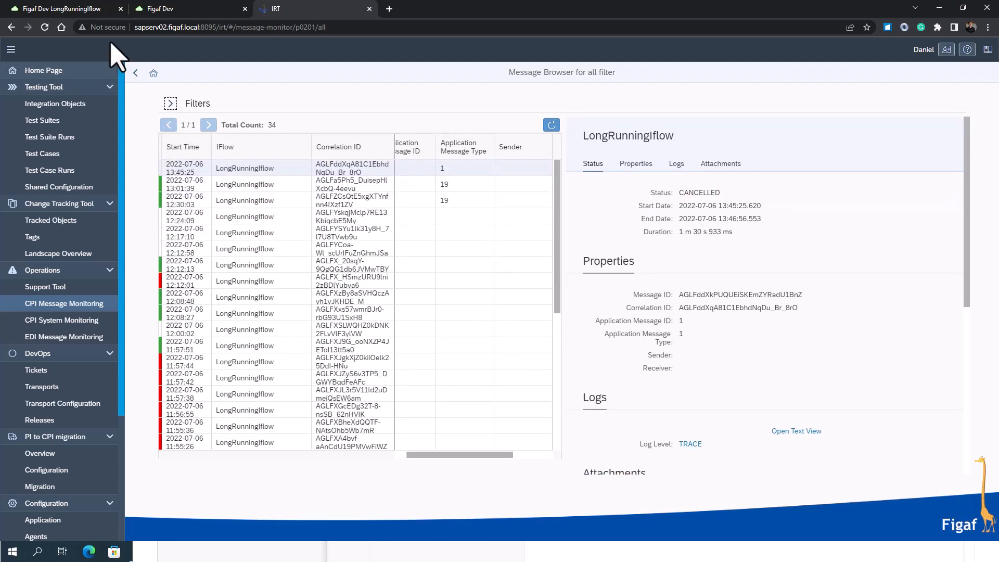